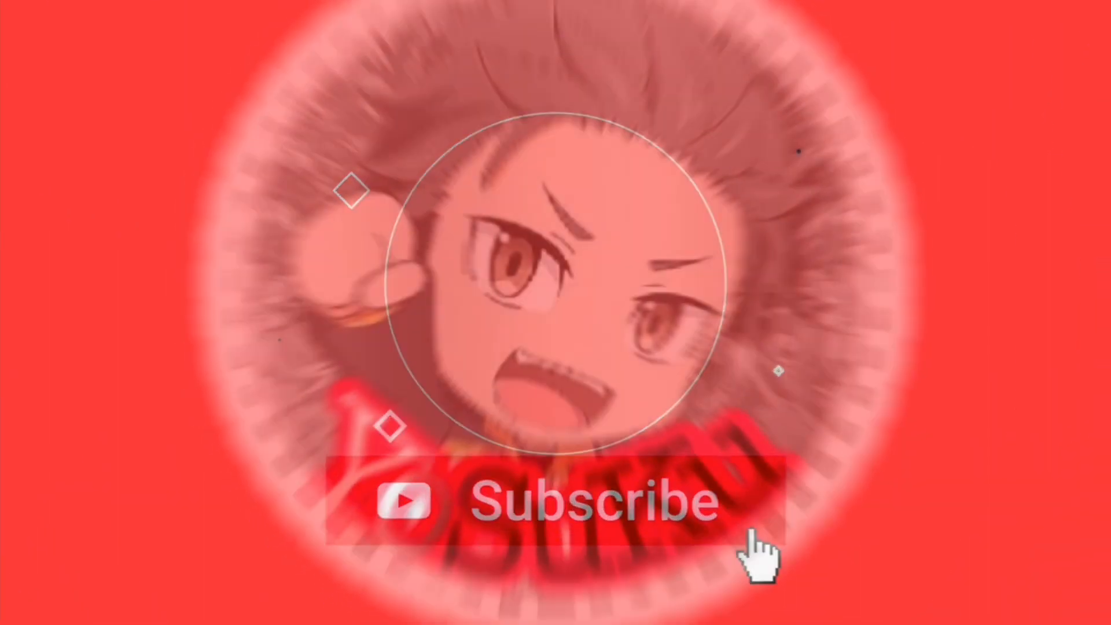
Move with the joystick and cast skills to slay the shelled jungle monster at 60 fps
click(542, 516)
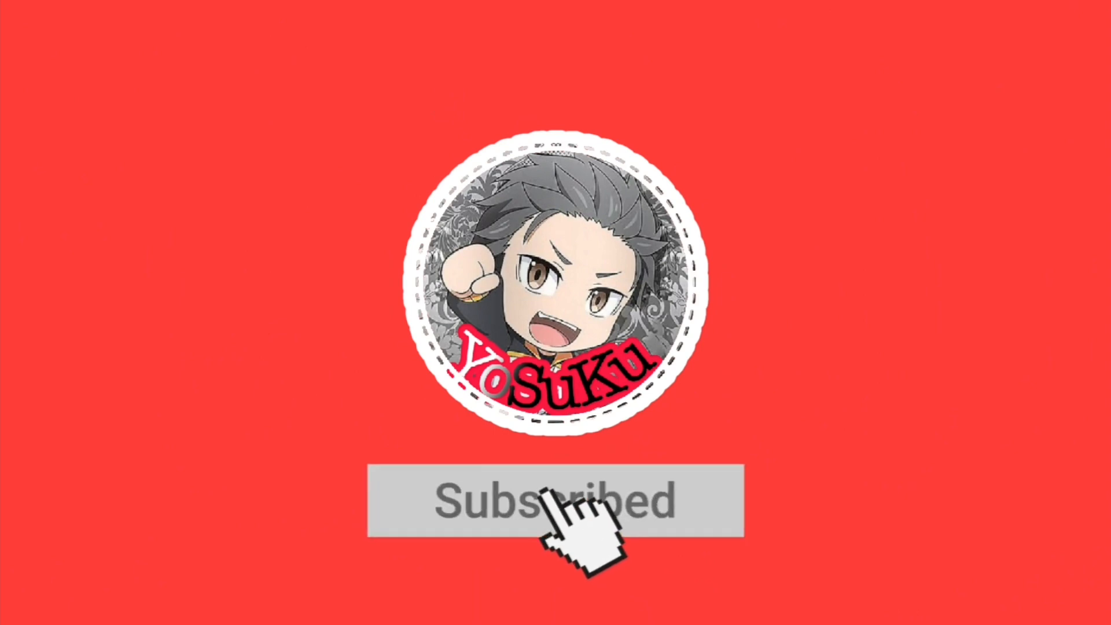
click(556, 504)
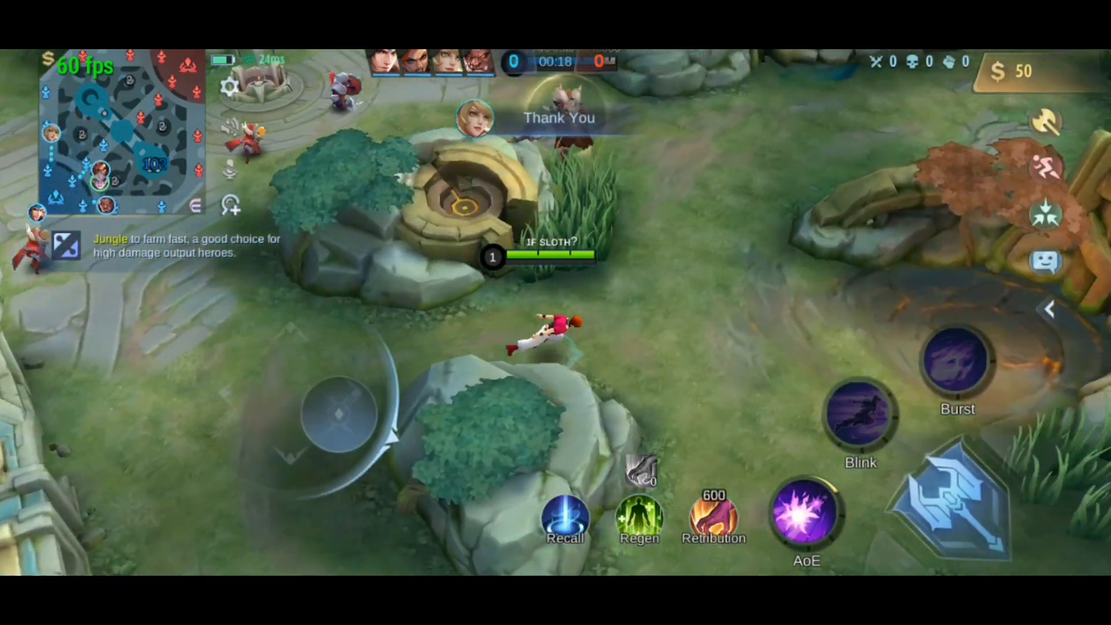
click(806, 521)
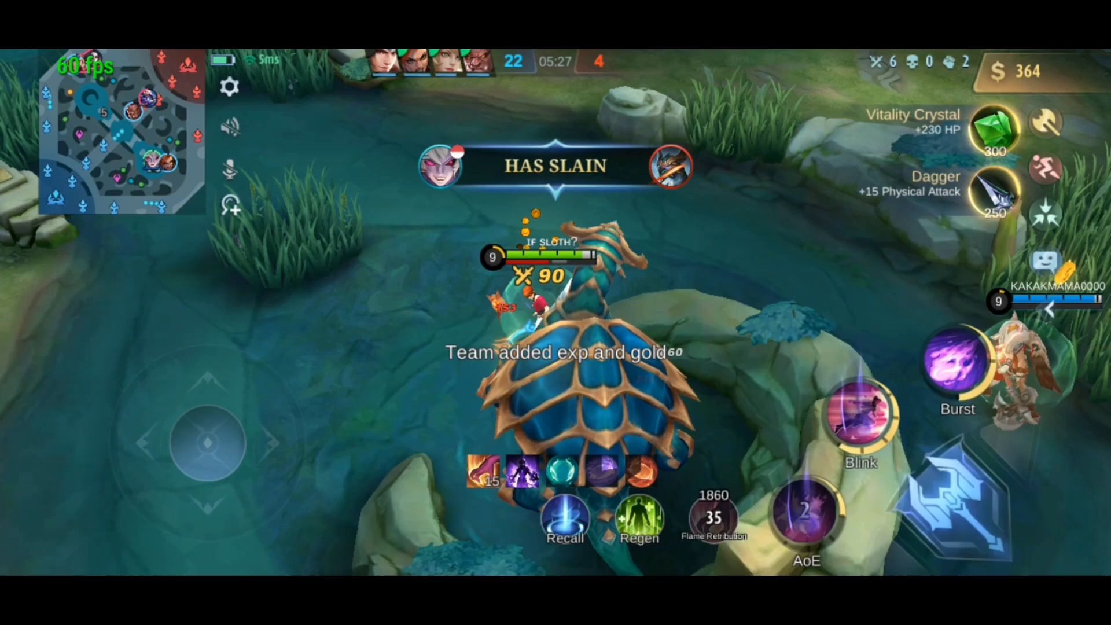
Leave the match and land in ZArchiver showing /storage/emulated/0 folders
click(565, 520)
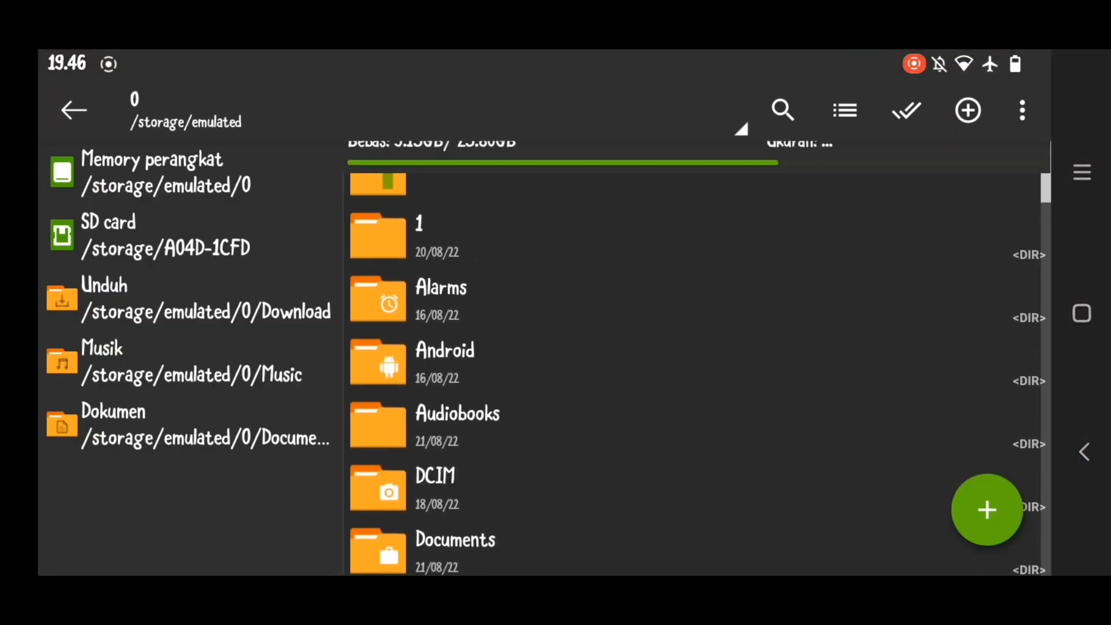
View the 60 fps settings .txt from Download in the HTML viewer just this once, beside SetEdit
scroll(down, 3)
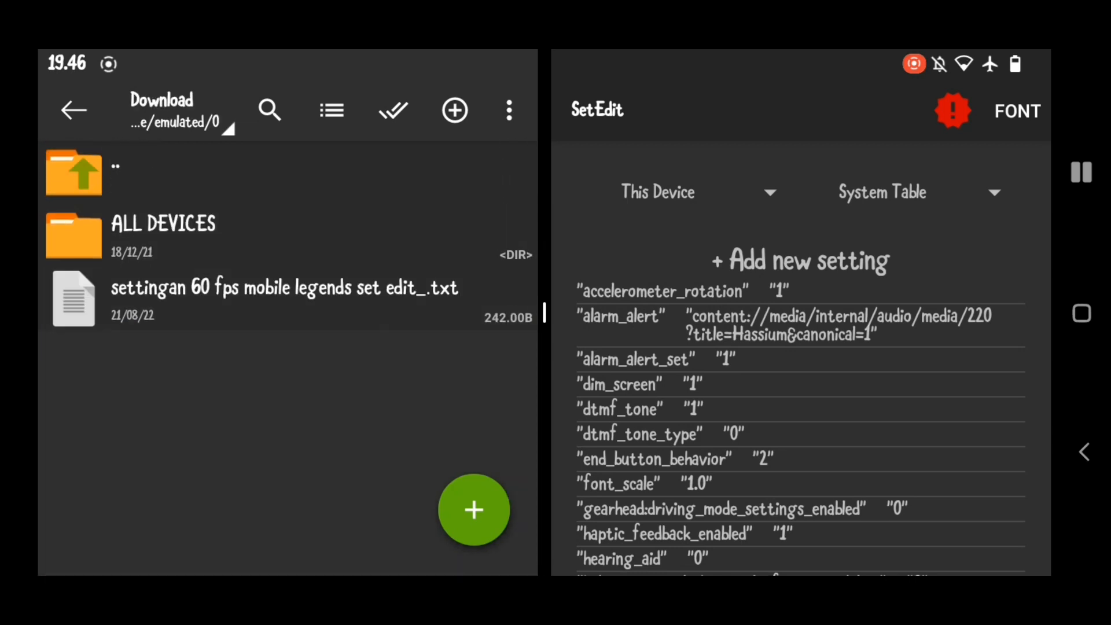
click(282, 297)
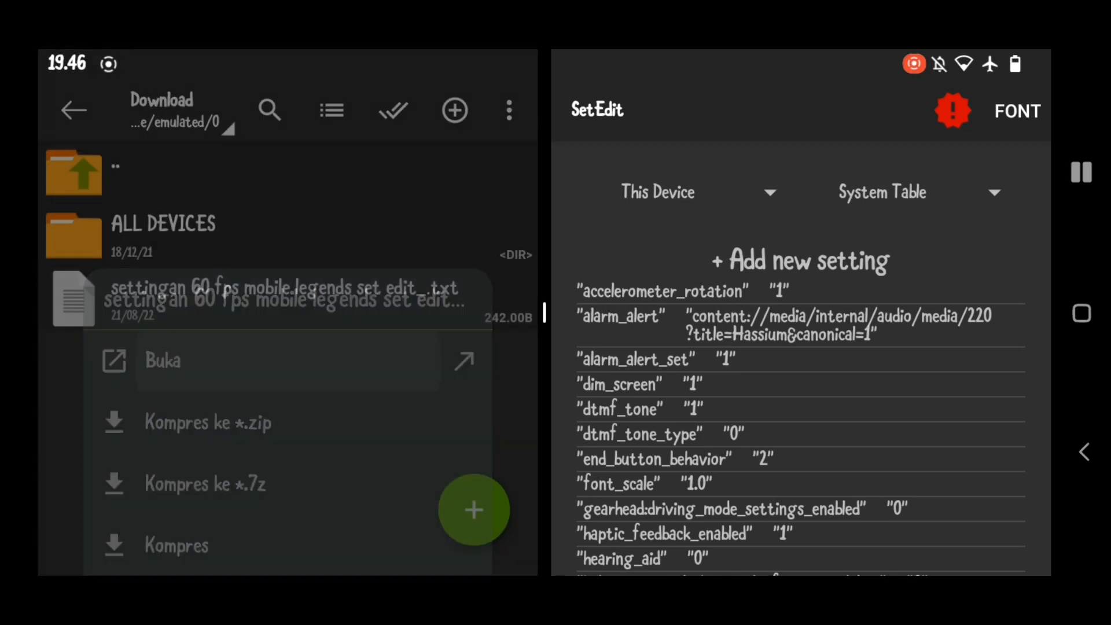
click(162, 361)
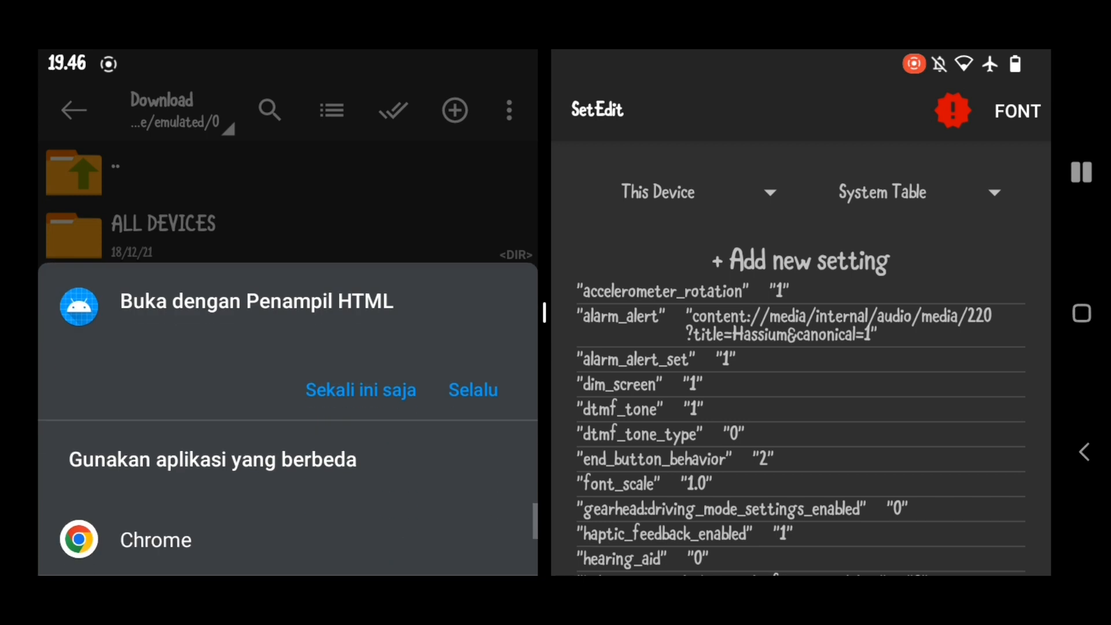
click(361, 389)
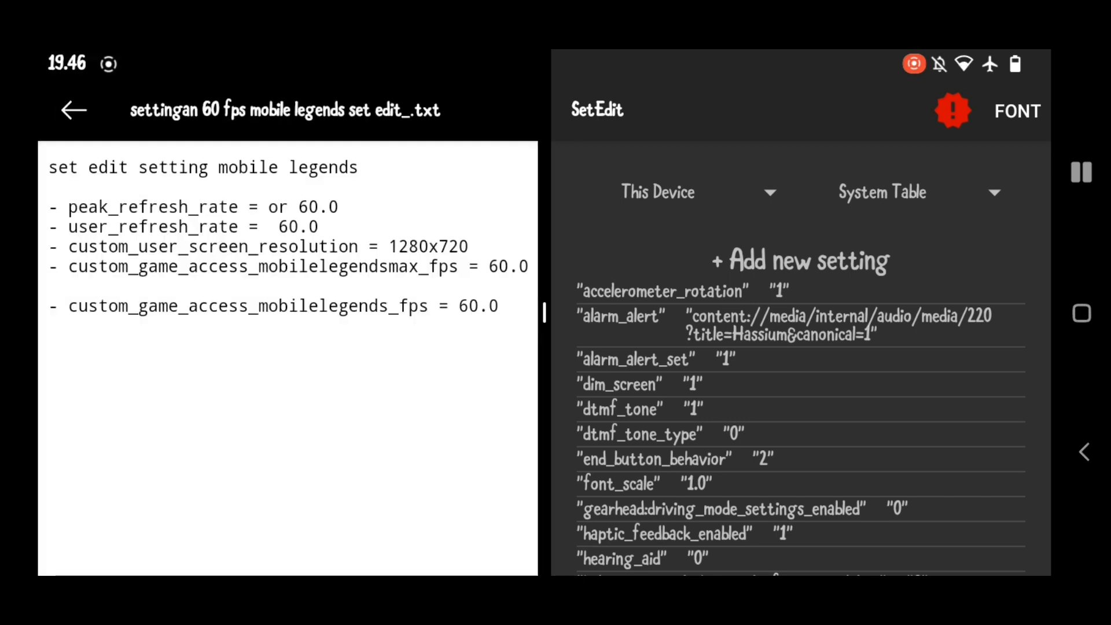
Create a new System Table setting named peak_refresh_rate, trimming the pasted extra text
double_click(145, 206)
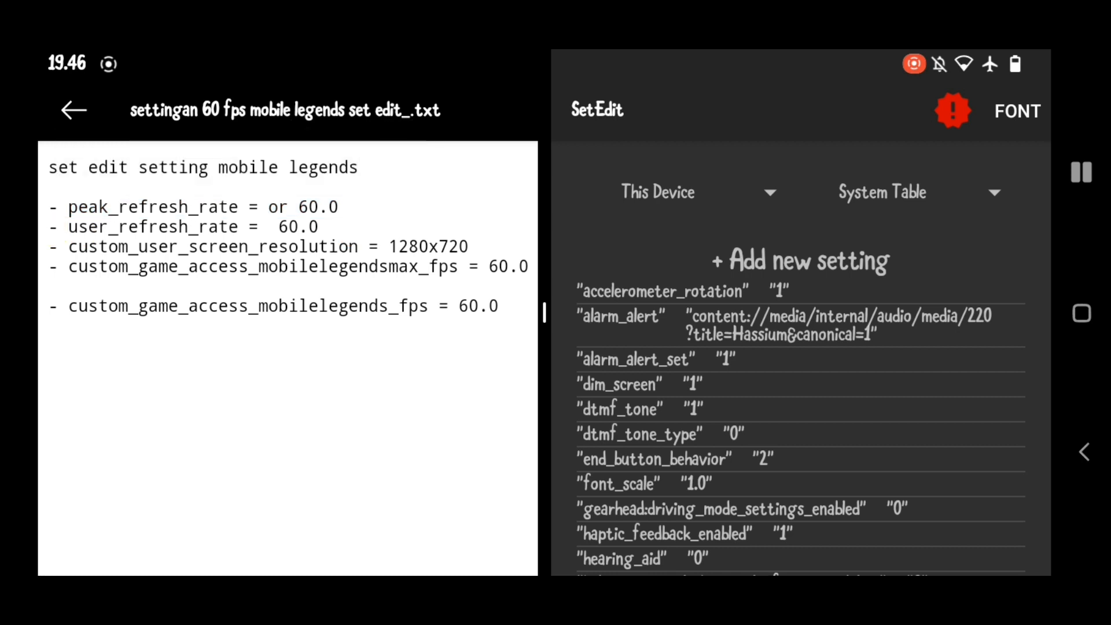
click(799, 260)
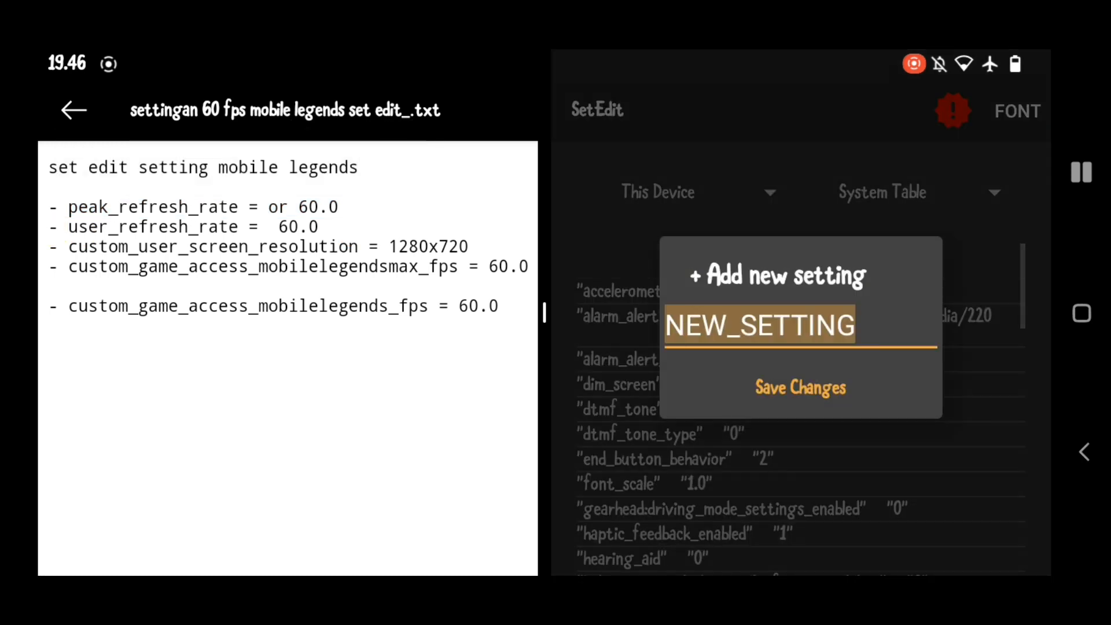
click(759, 326)
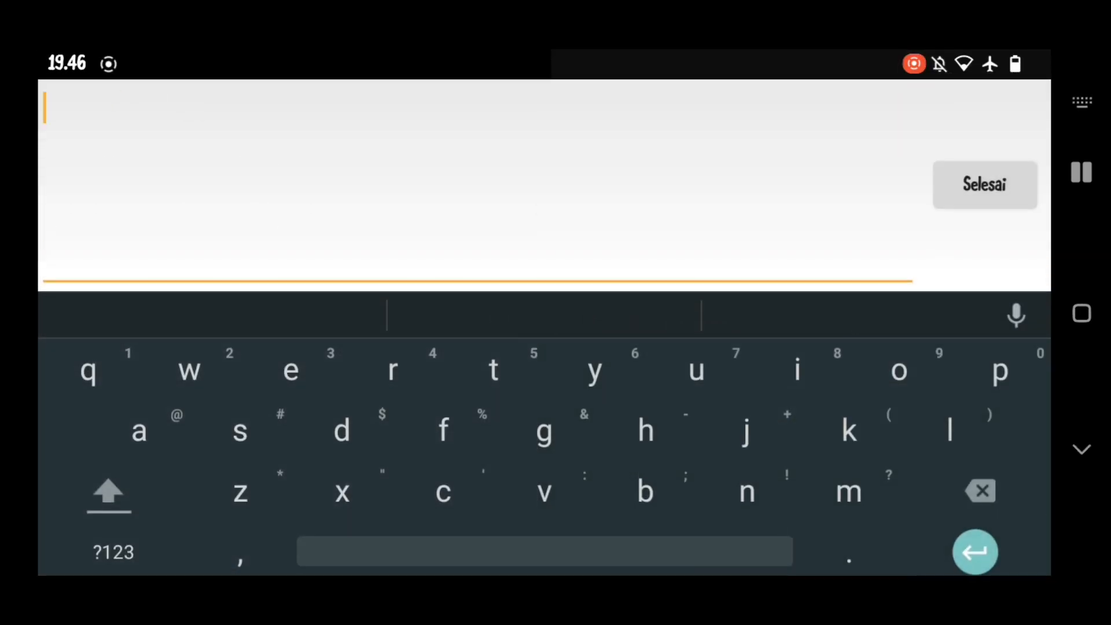
text(peak_refresh_rate = or 60.0)
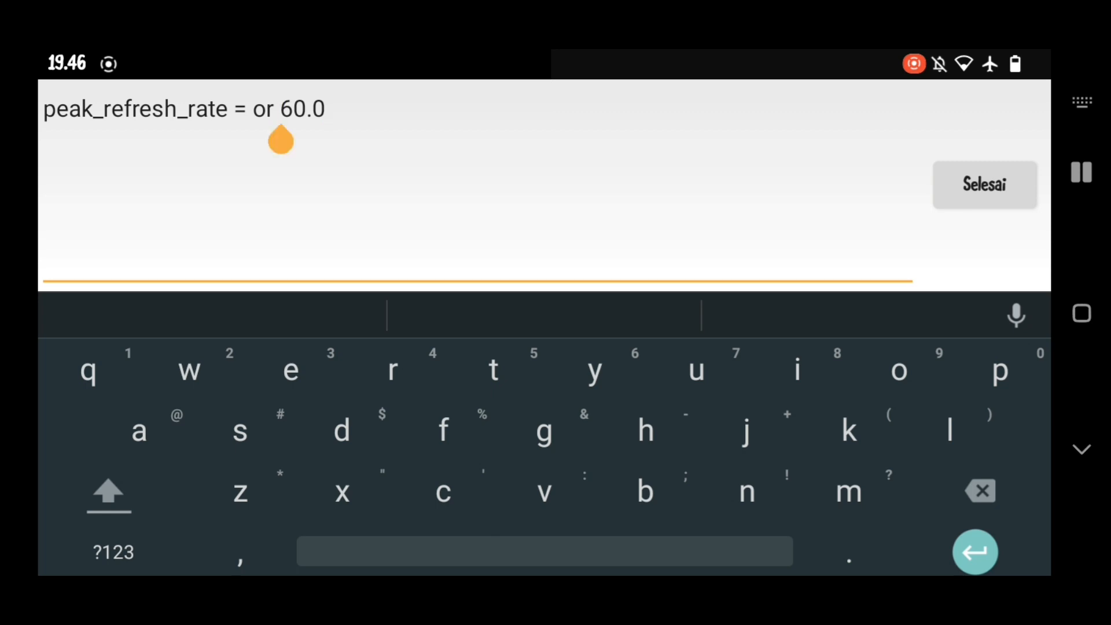
click(980, 490)
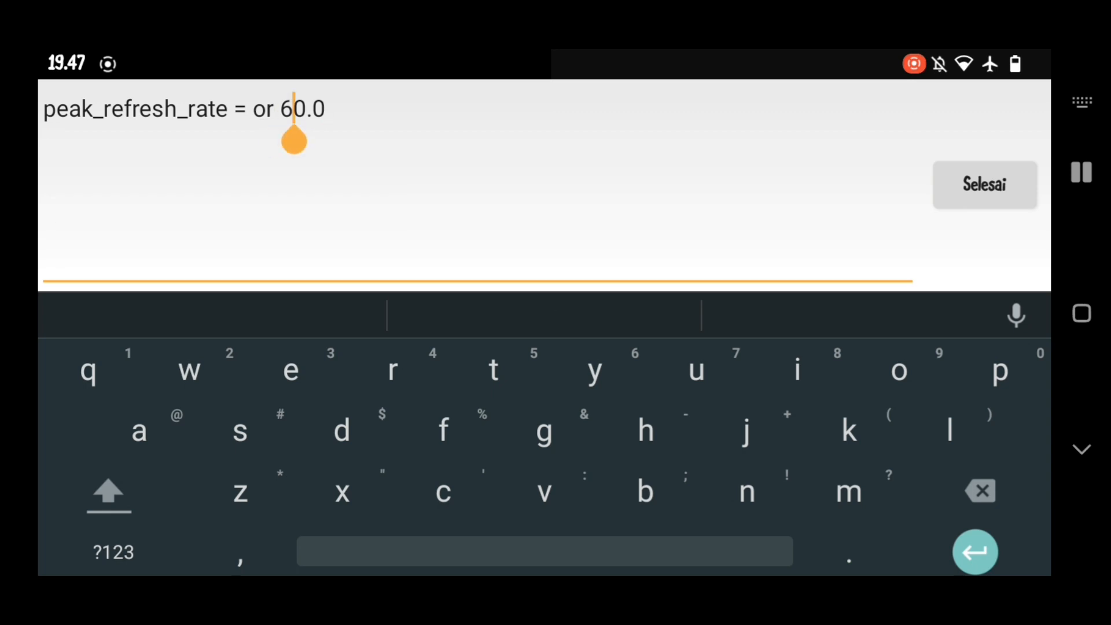
click(980, 491)
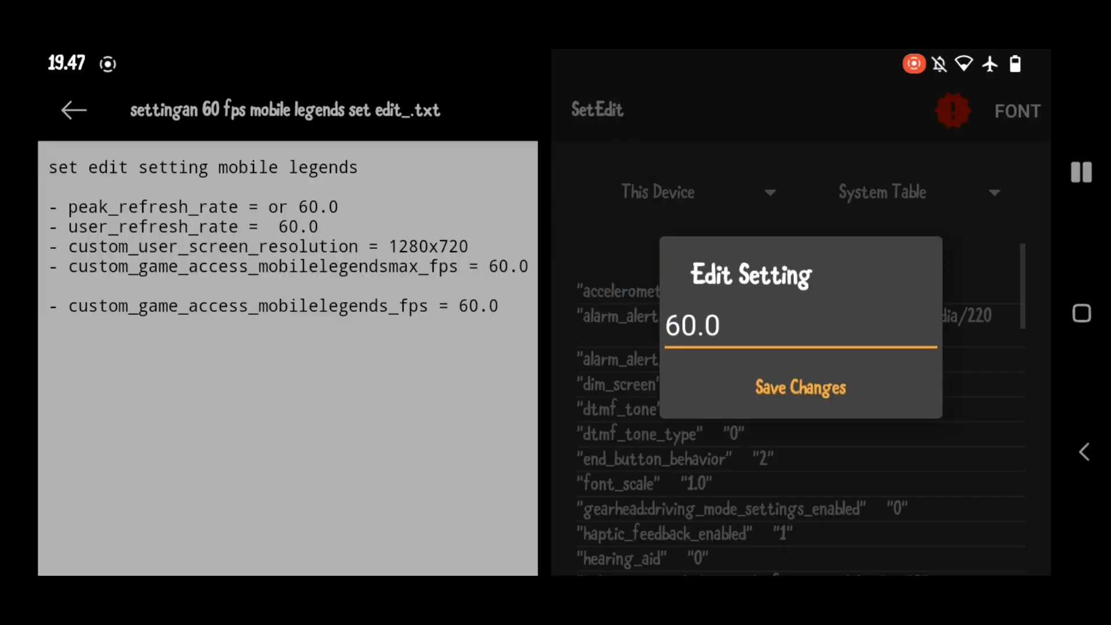
Save 60.0 as the peak_refresh_rate value and return to the notes file
click(801, 386)
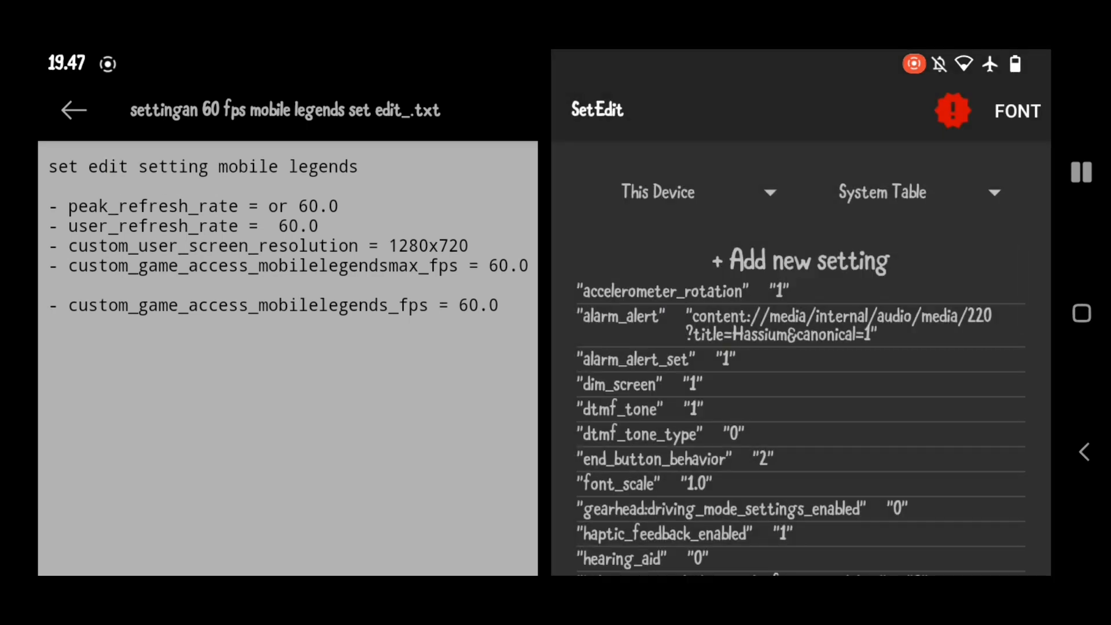
double_click(142, 225)
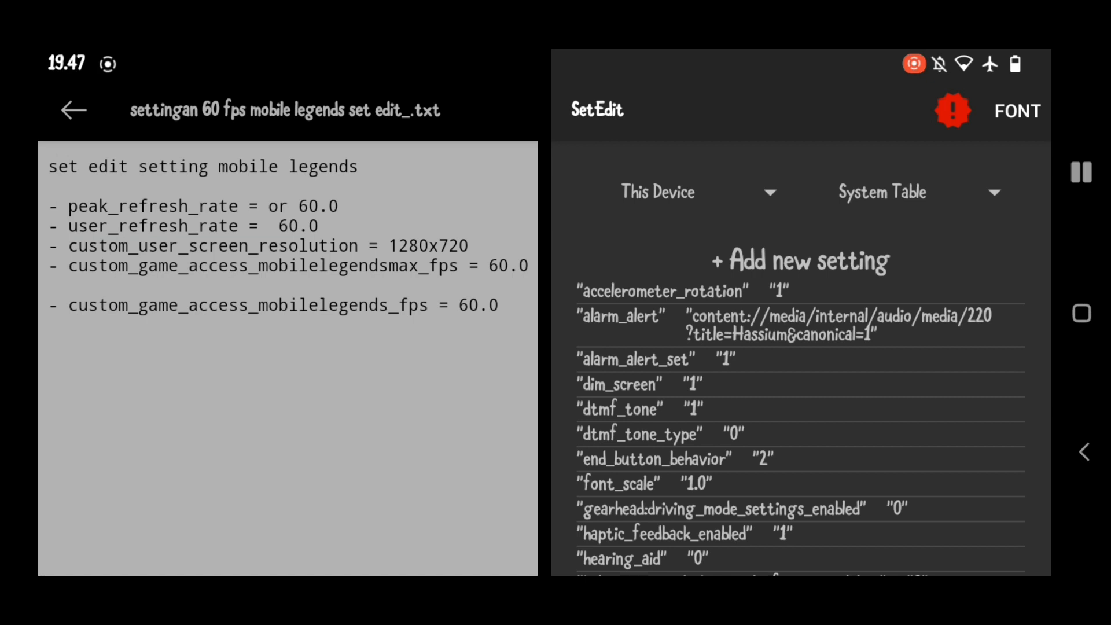
Add a user_refresh_rate setting with value 60.0, then begin another blank entry
click(801, 260)
text(use60.0)
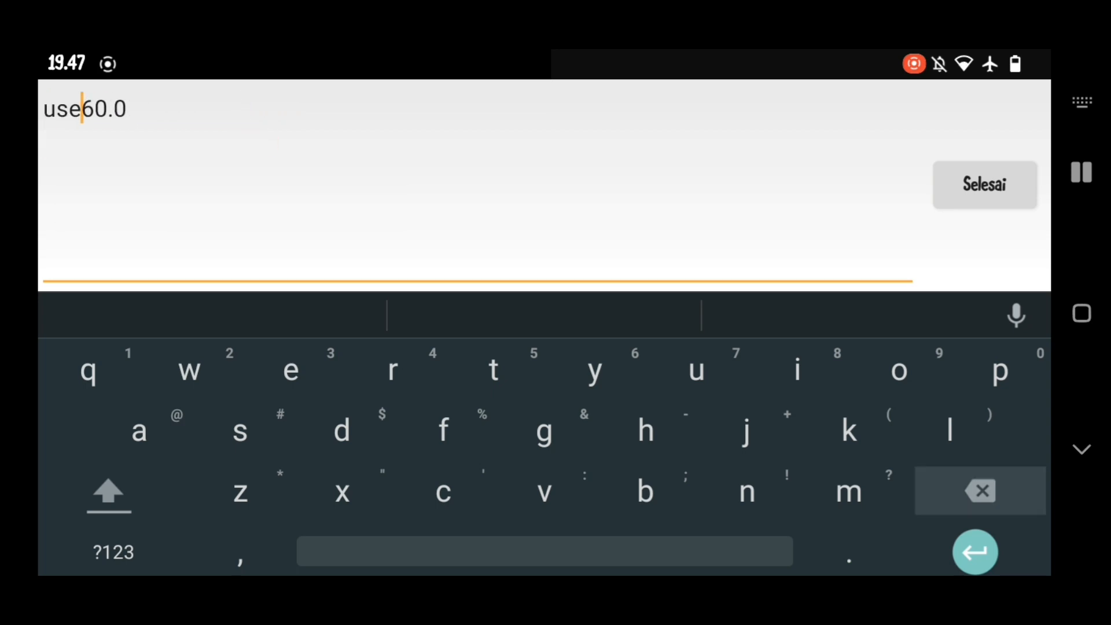
click(984, 184)
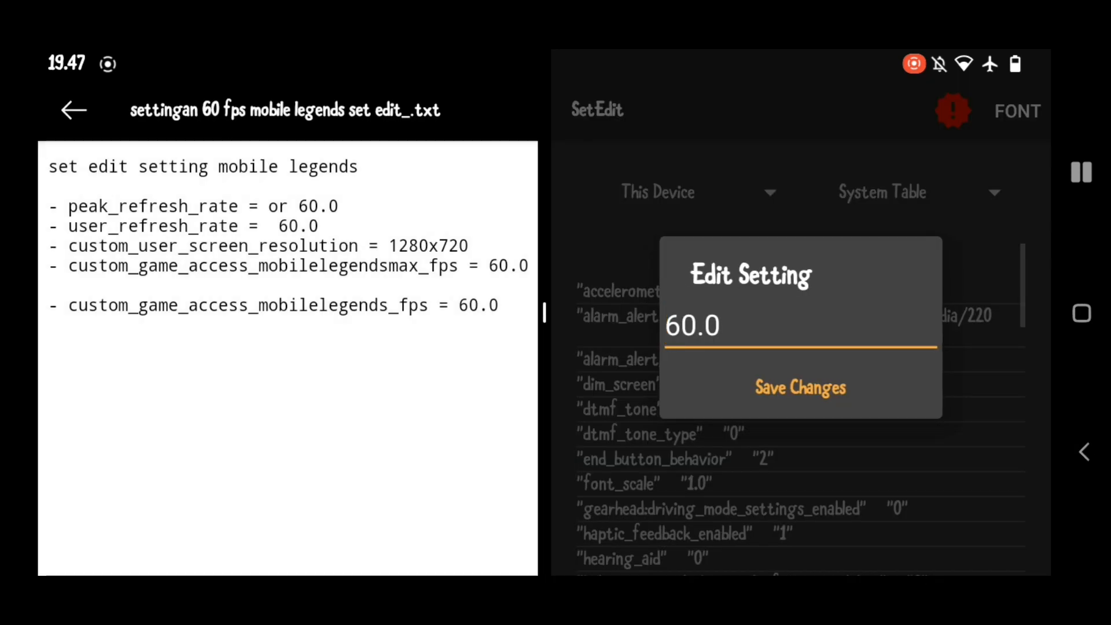
click(800, 387)
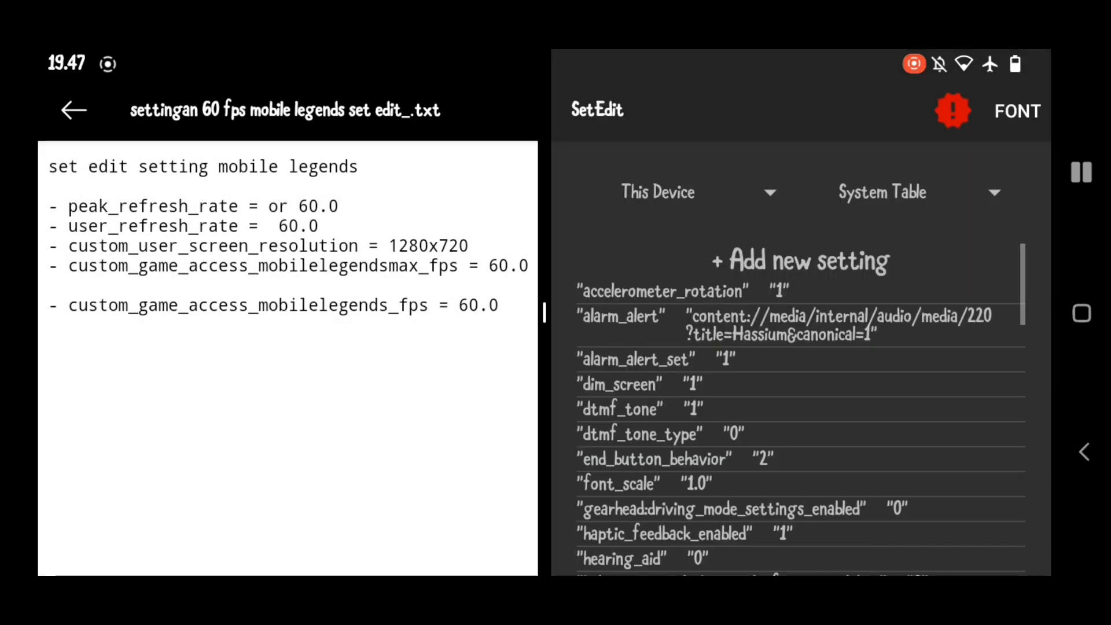
double_click(212, 245)
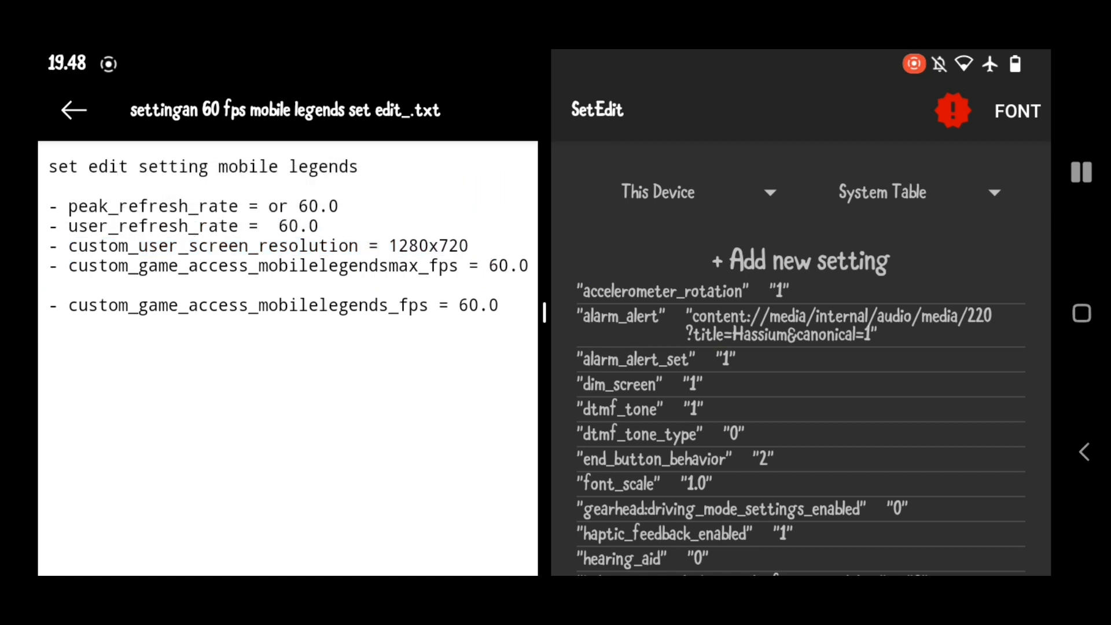
click(801, 259)
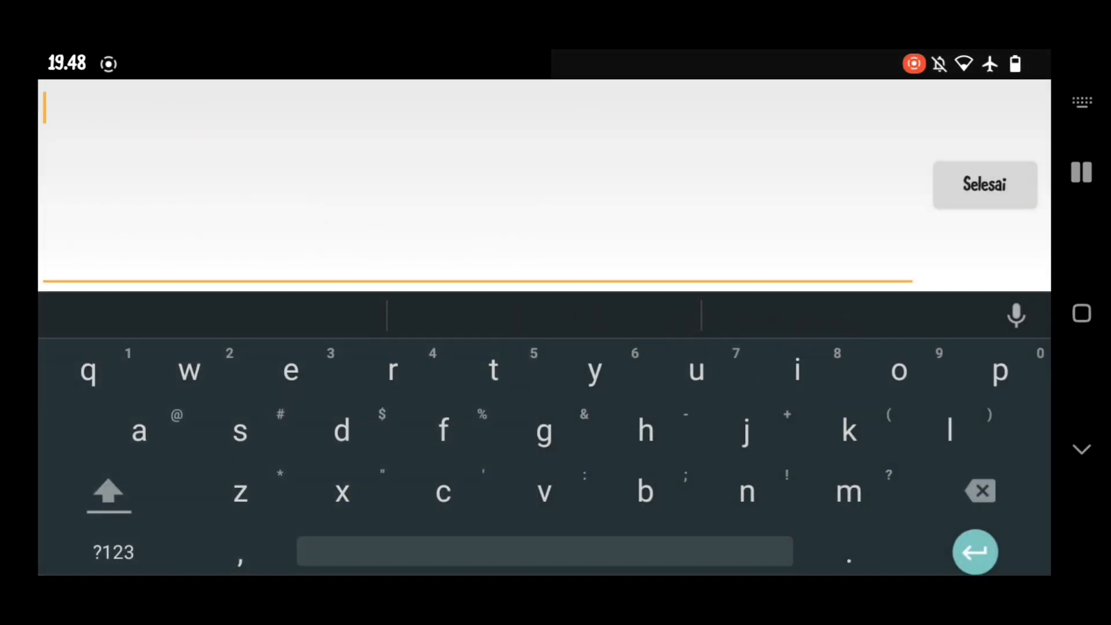
Name the setting custom_user_screen_resolution, trim its value to 1280x720 and save it
text(custom_user_screen_resolution = 1280x720)
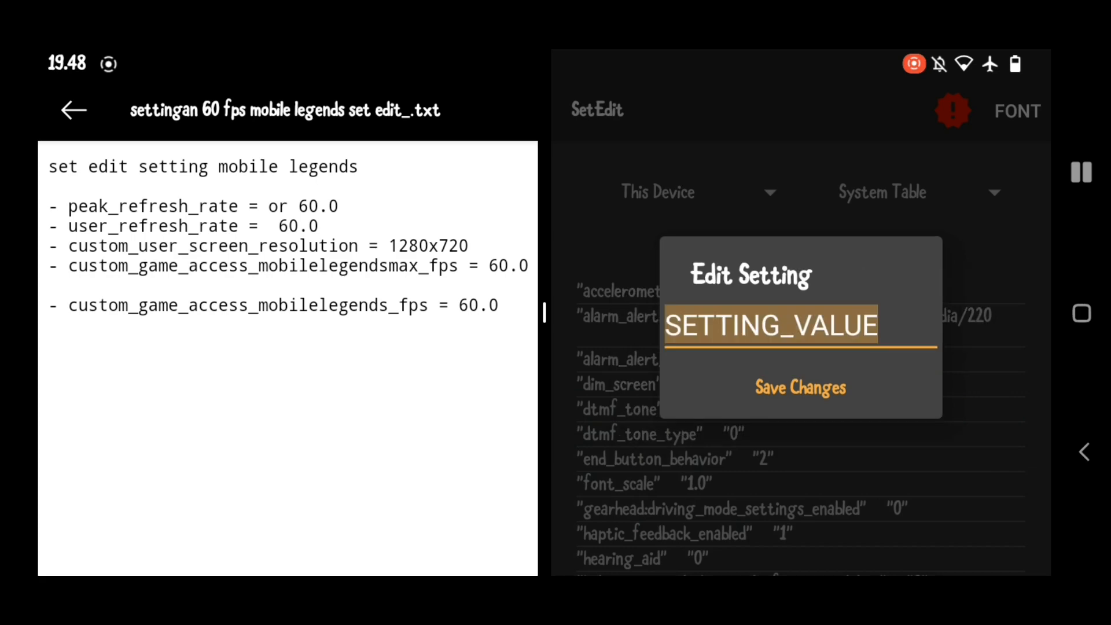
click(771, 325)
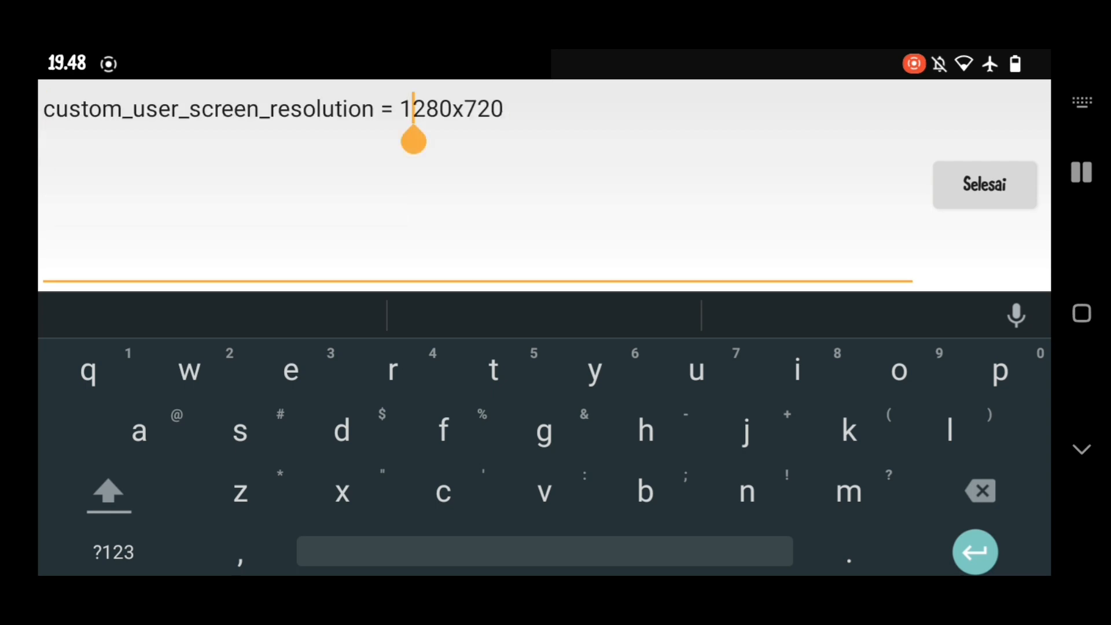
click(980, 491)
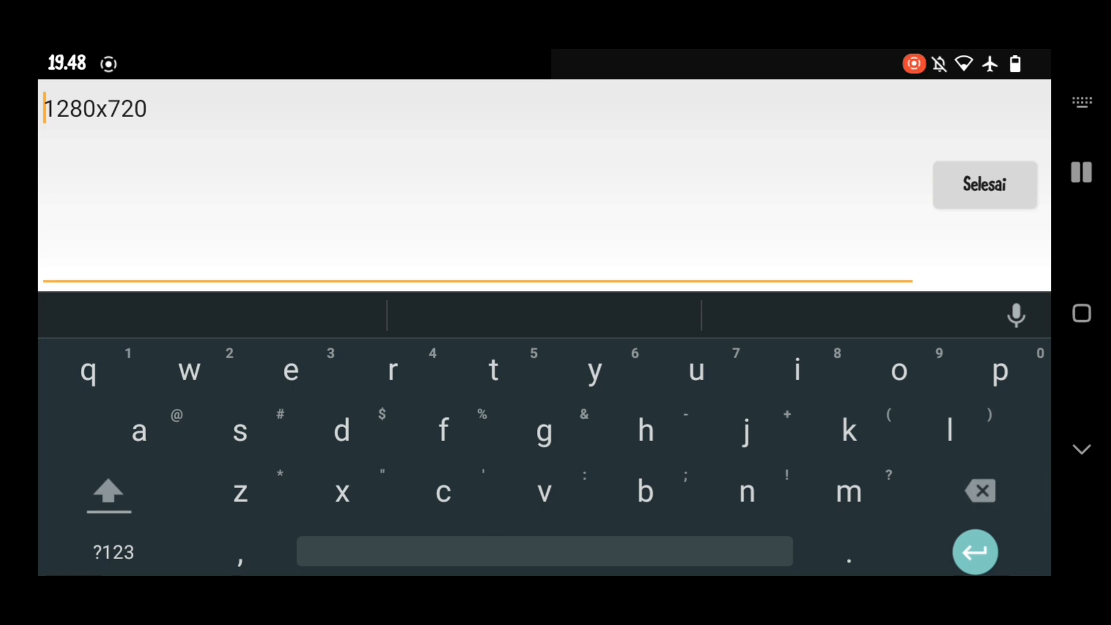
click(984, 184)
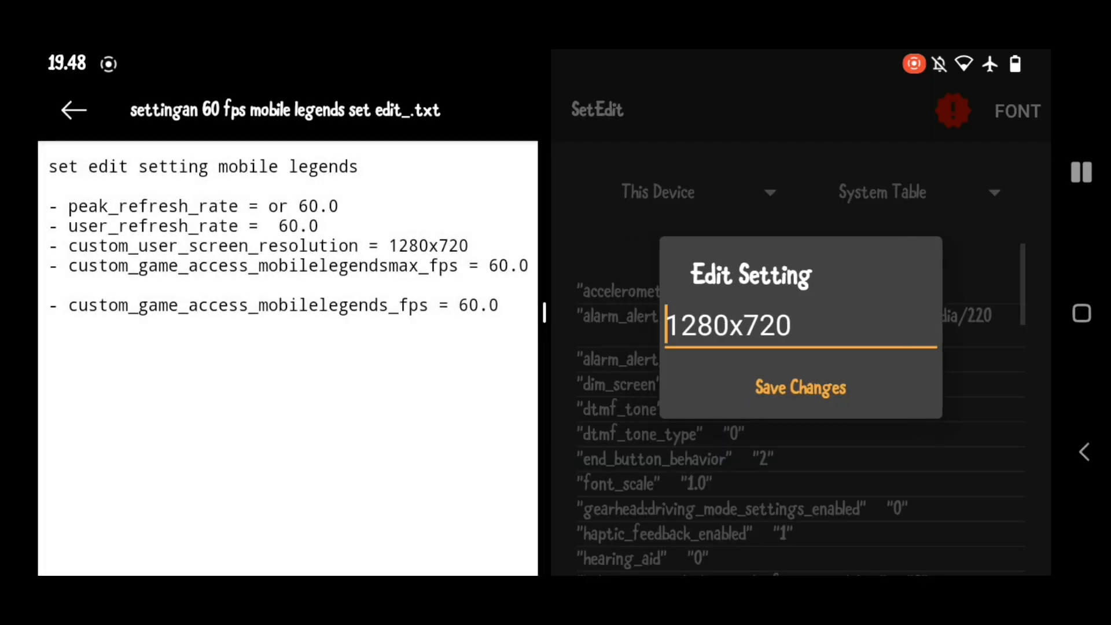
click(801, 386)
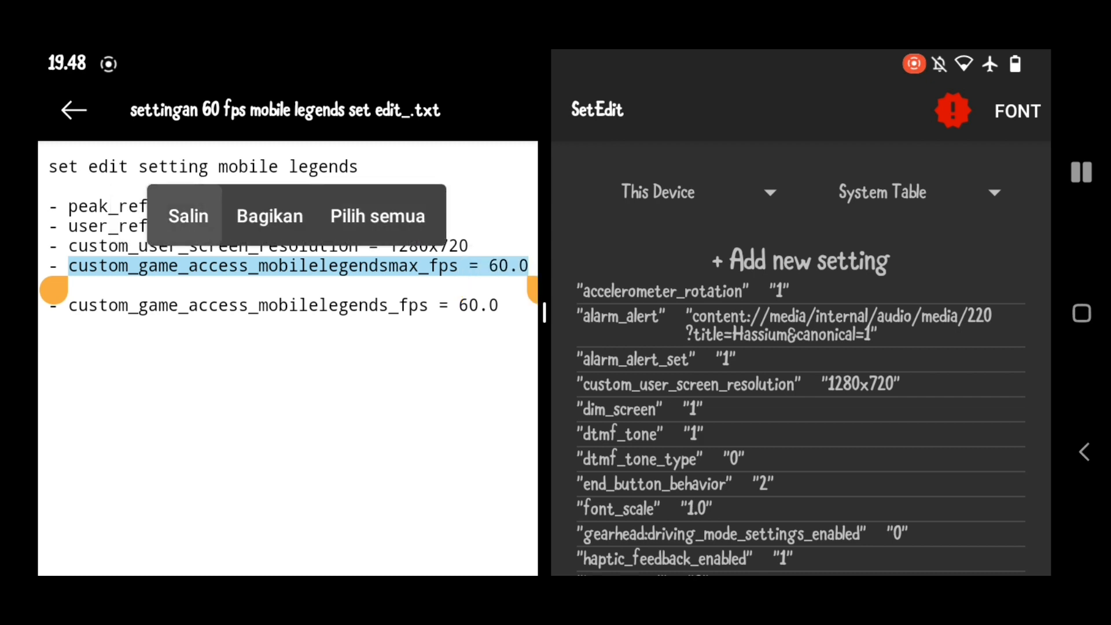
Add custom_game_access_mobilelegendsmax_fps with value 60.0 from the pasted notes line
click(801, 261)
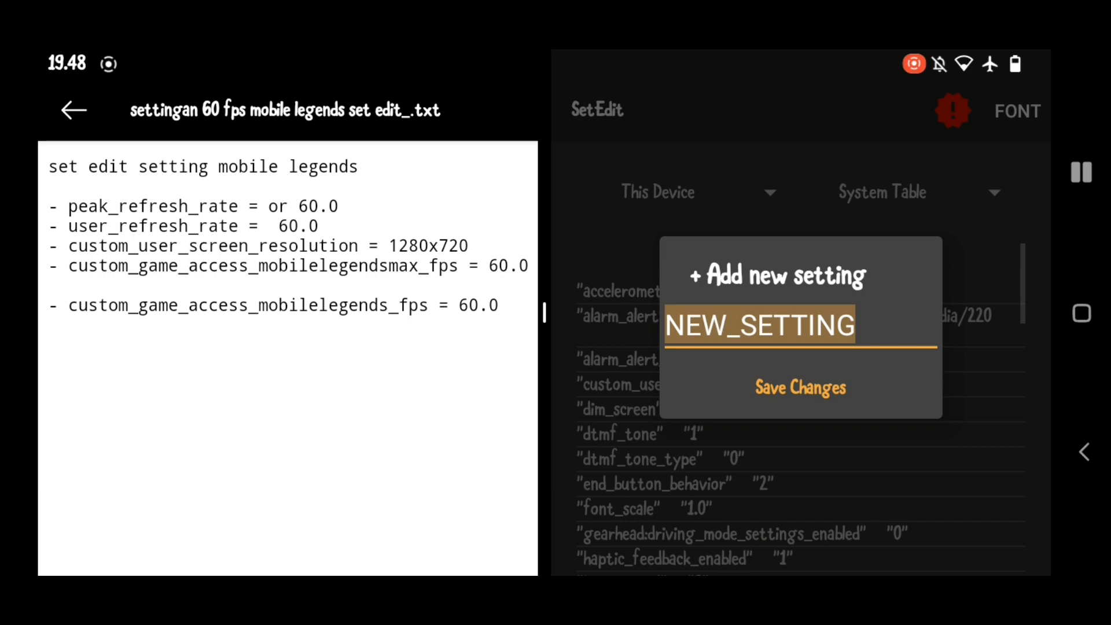
click(762, 325)
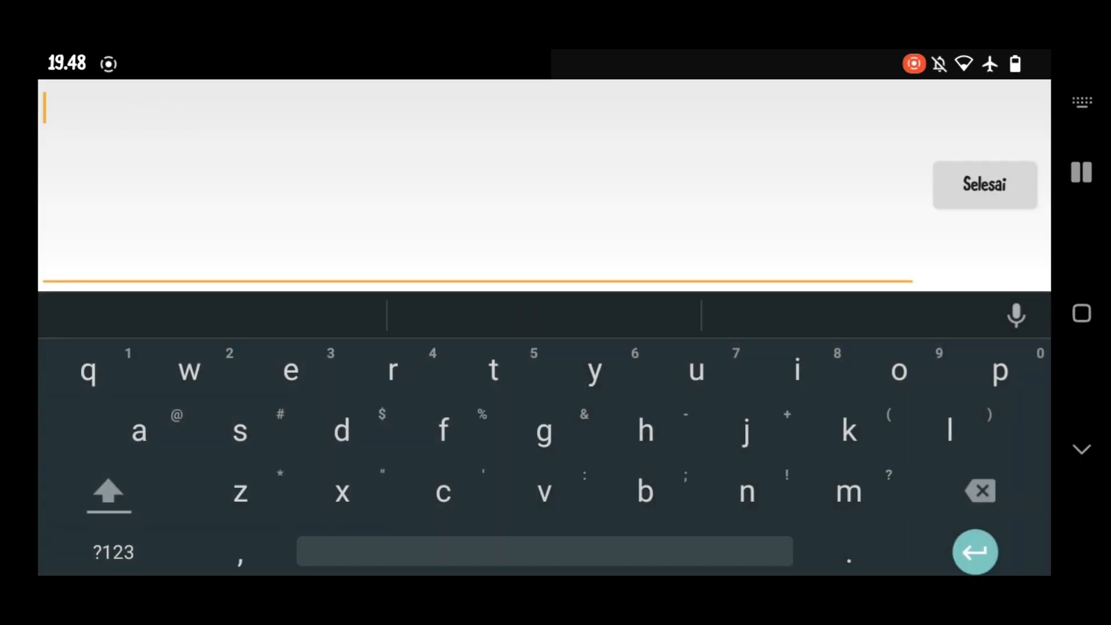
text(custom_game_access_mobilelegendsmax_fps = 60.0)
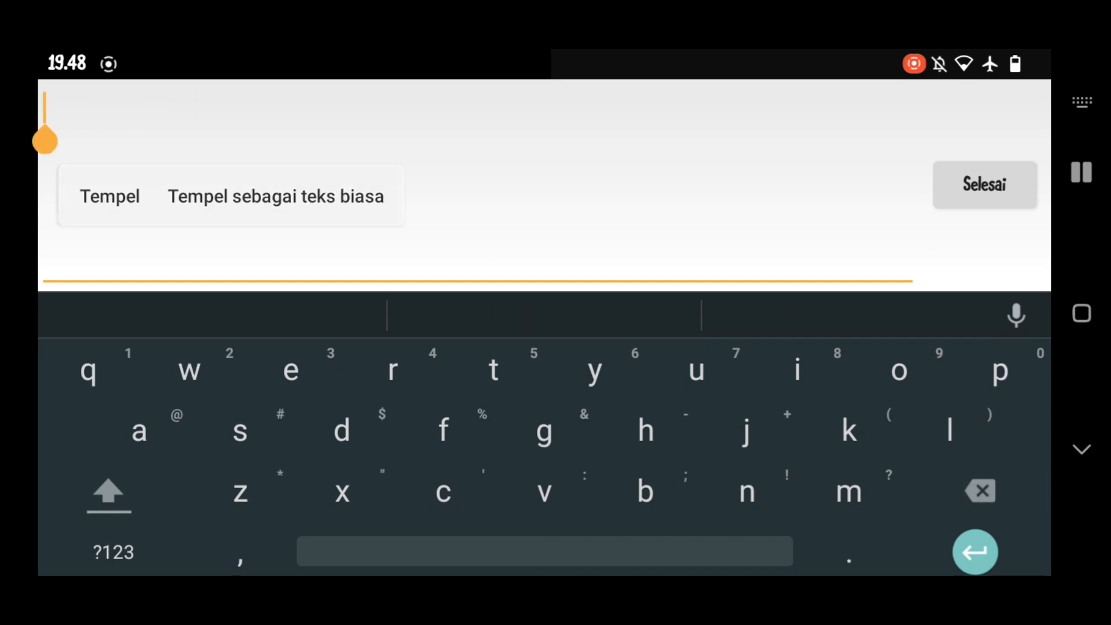
click(110, 196)
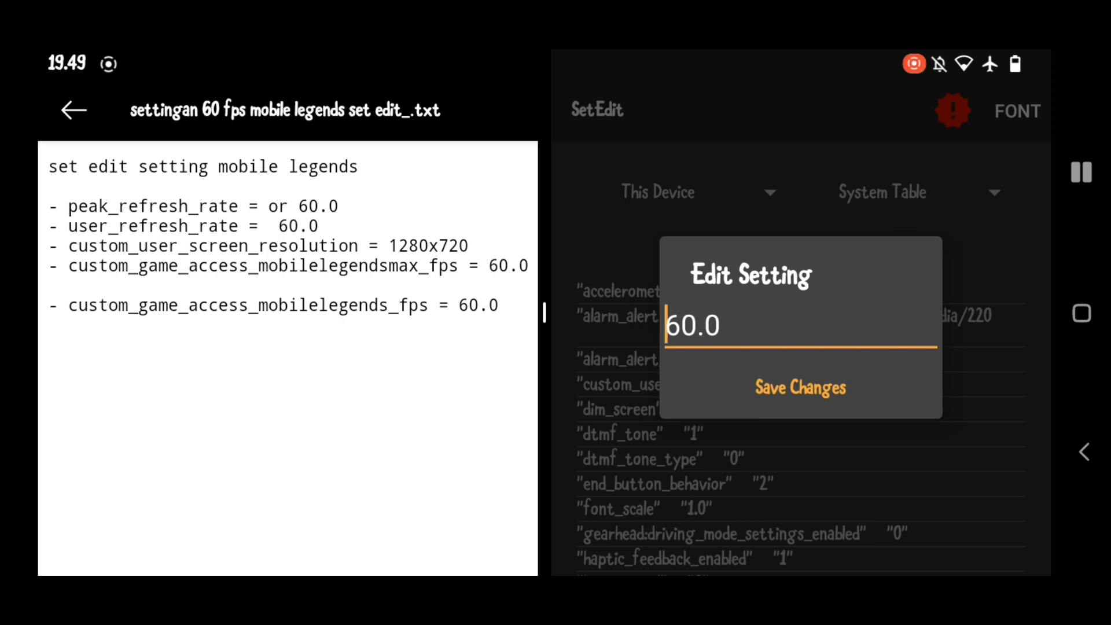
click(800, 386)
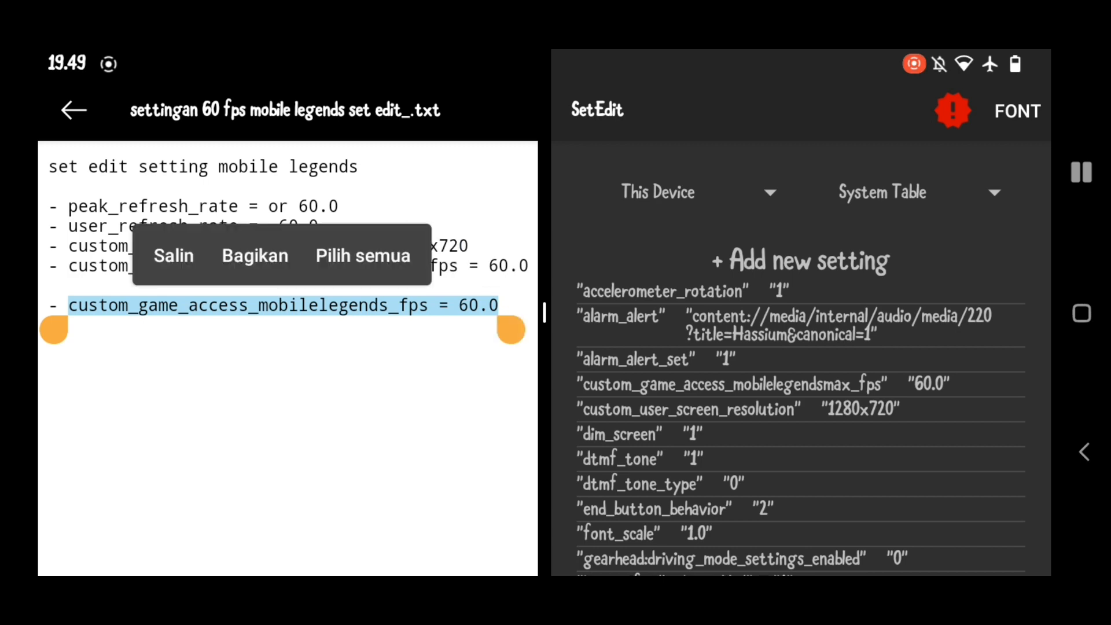
Add custom_game_access_mobilelegends_fps with pasted value 60.0 and scroll the table to verify
click(801, 259)
text(NEW_SET)
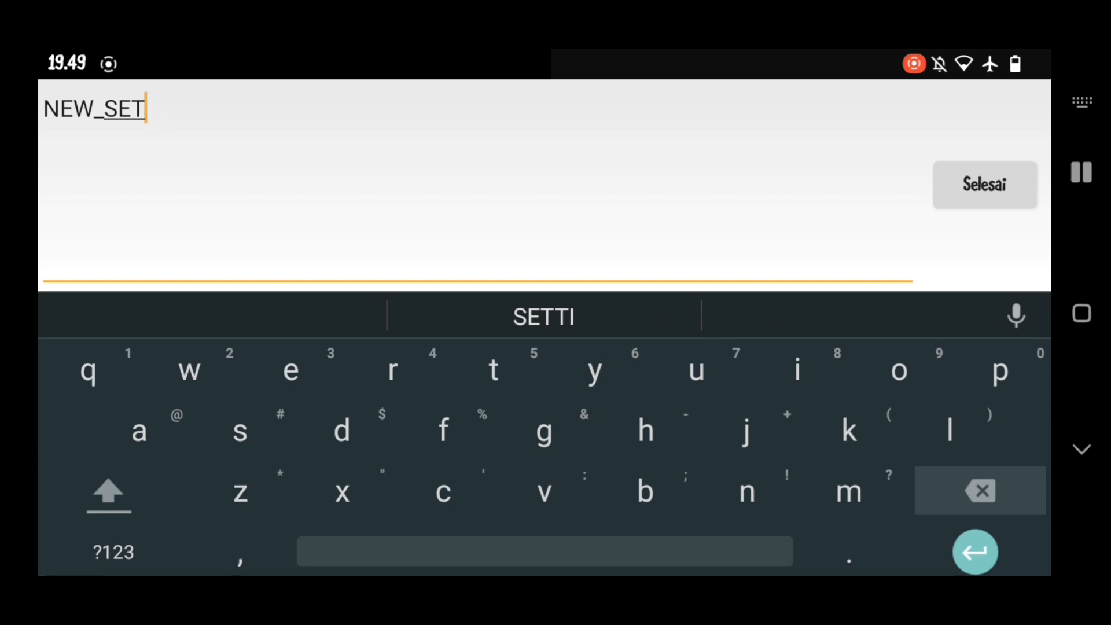
click(93, 108)
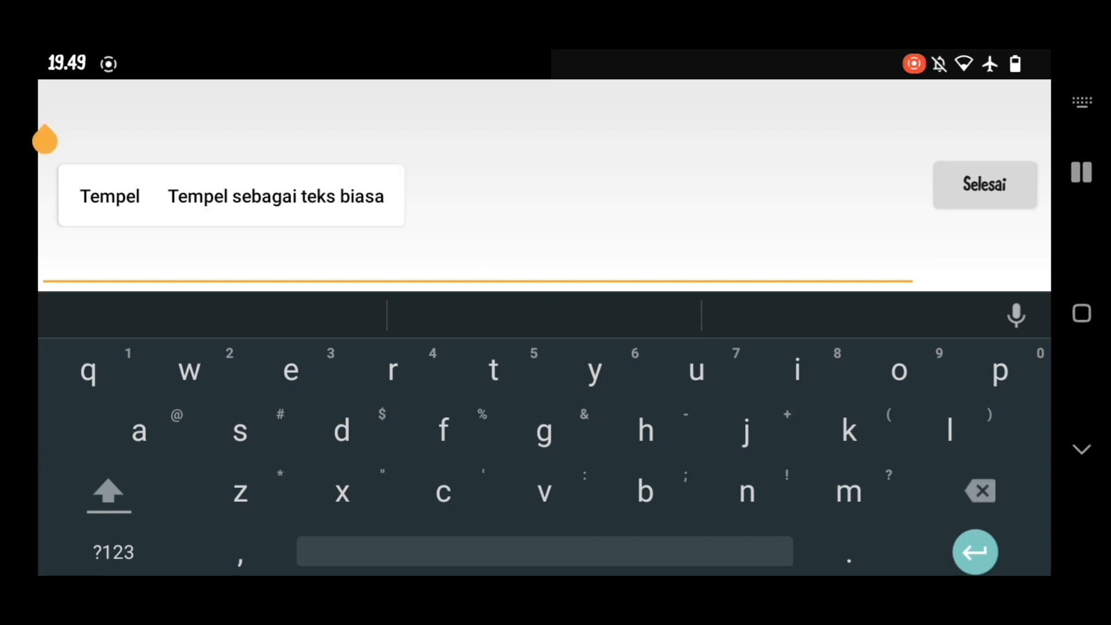
click(109, 195)
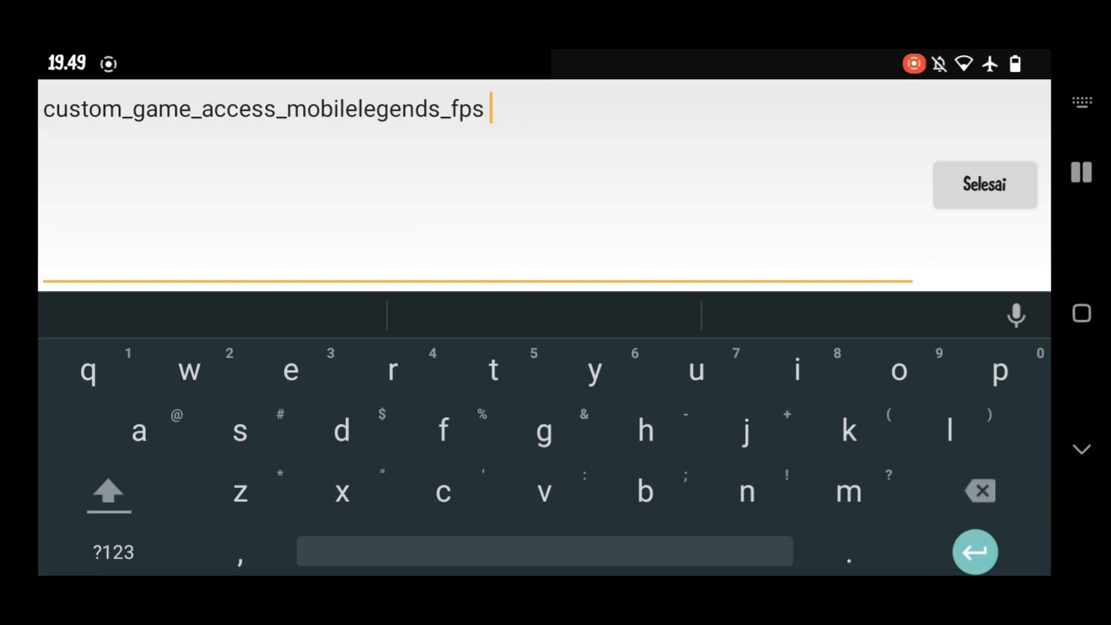
click(983, 184)
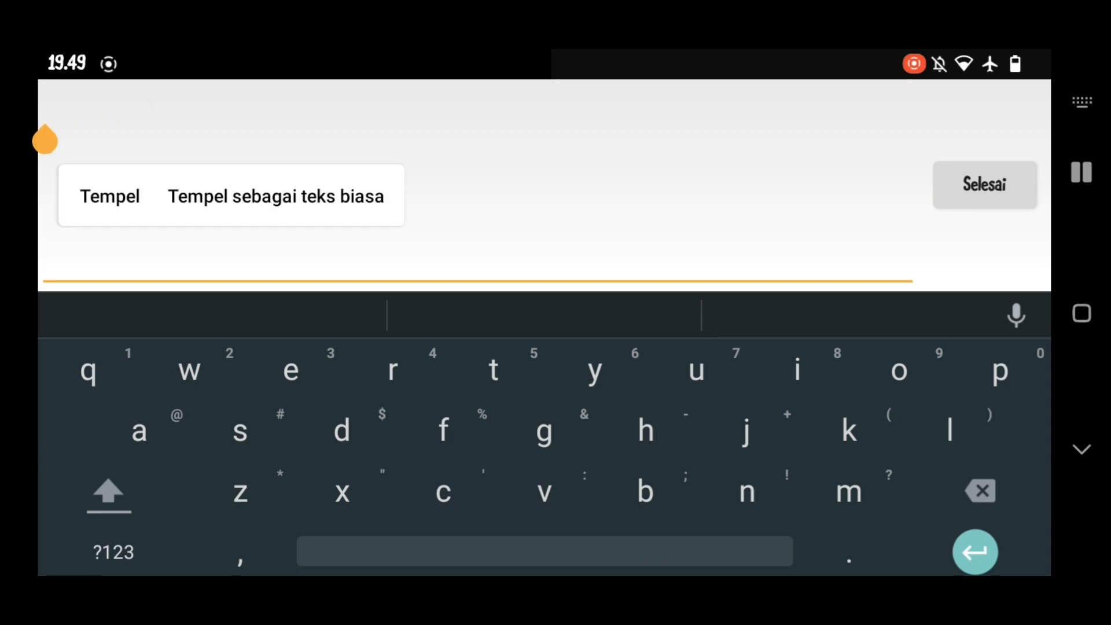
click(110, 196)
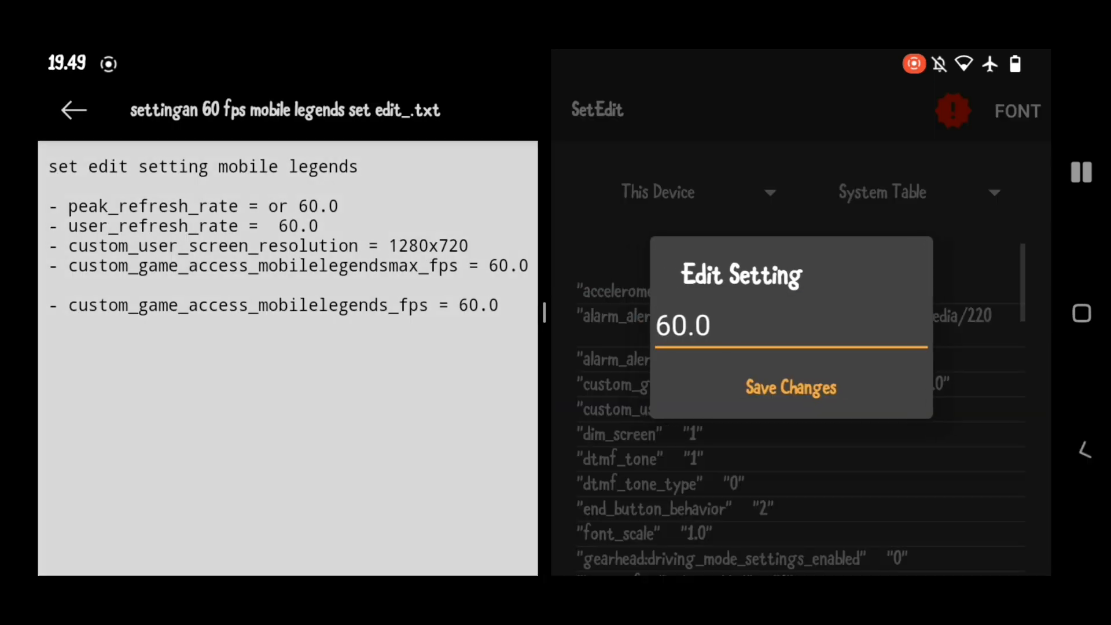
click(790, 386)
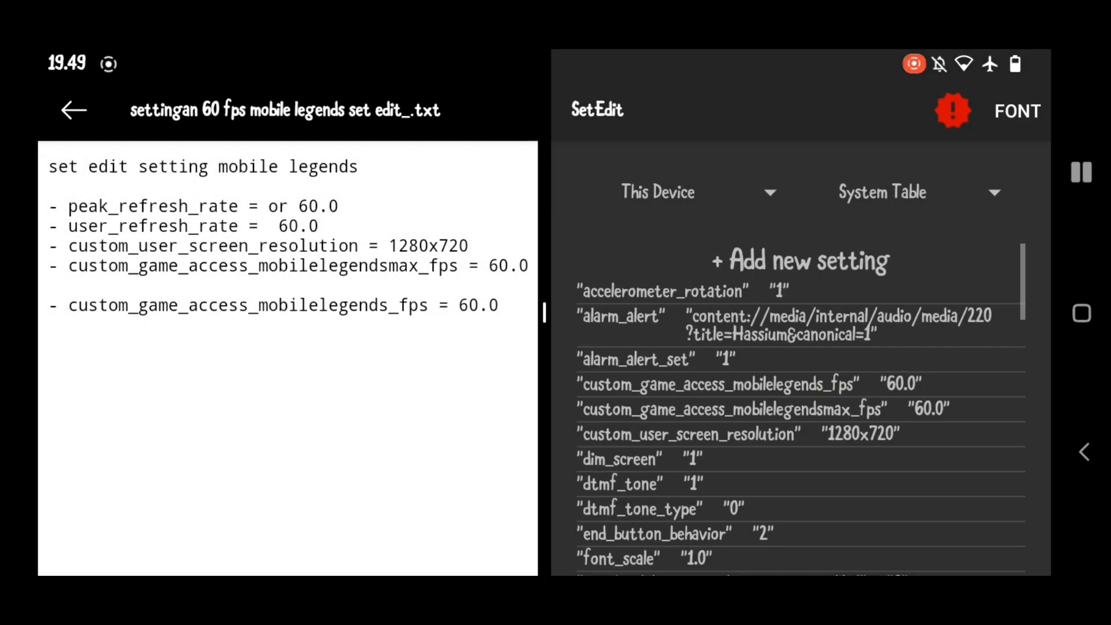
scroll(down, 3)
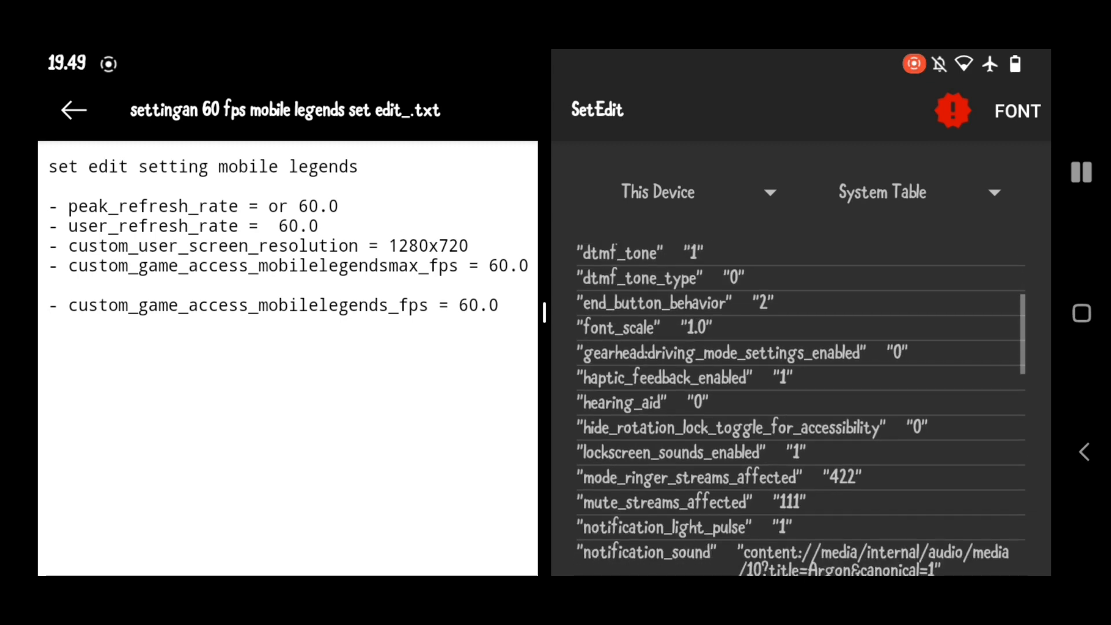
scroll(up, 3)
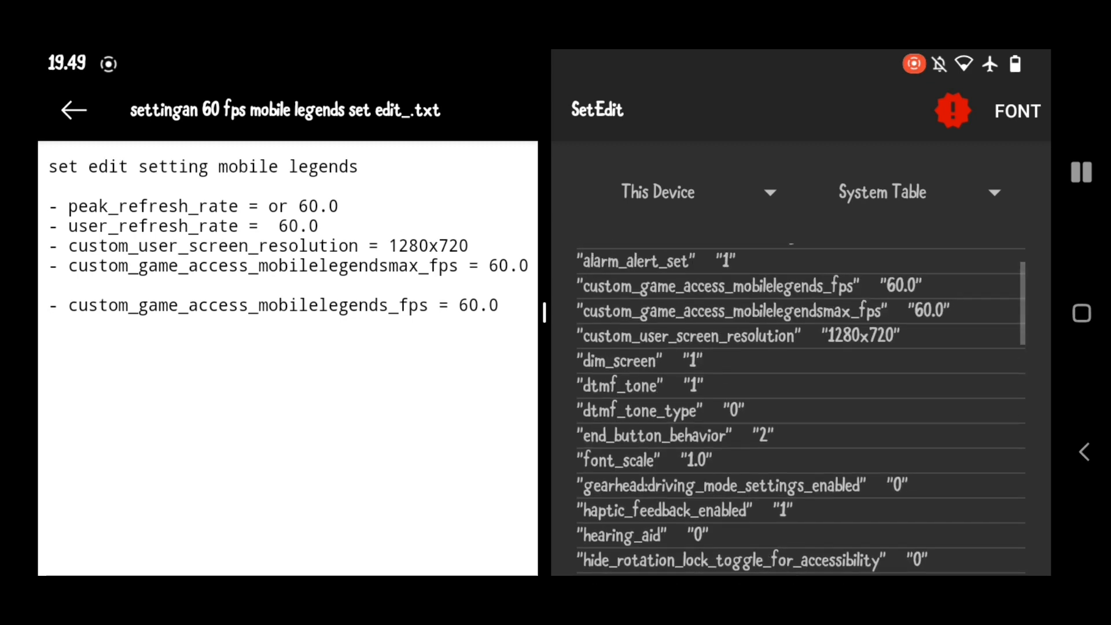